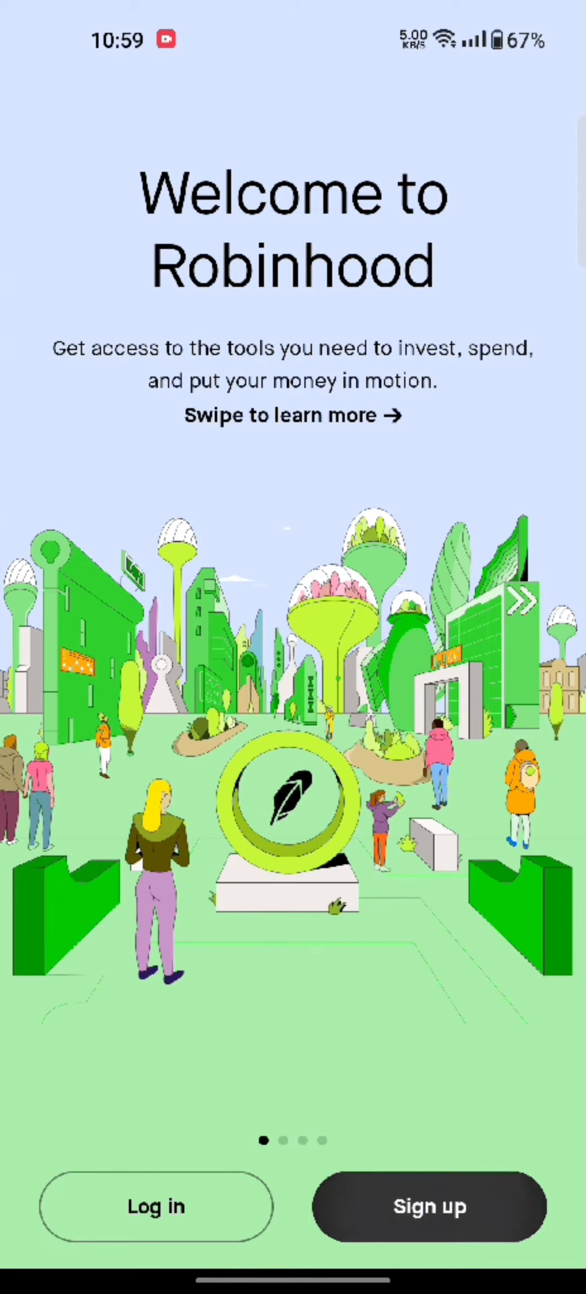
# - Start creating a new Robinhood account from the welcome screen
pyautogui.click(429, 1206)
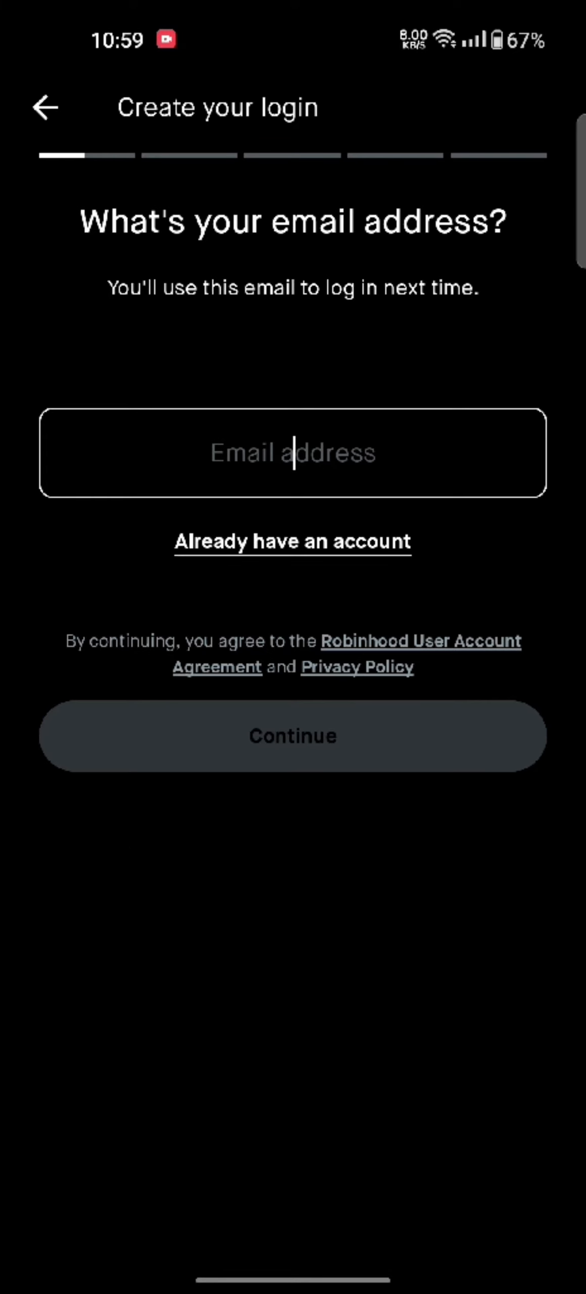
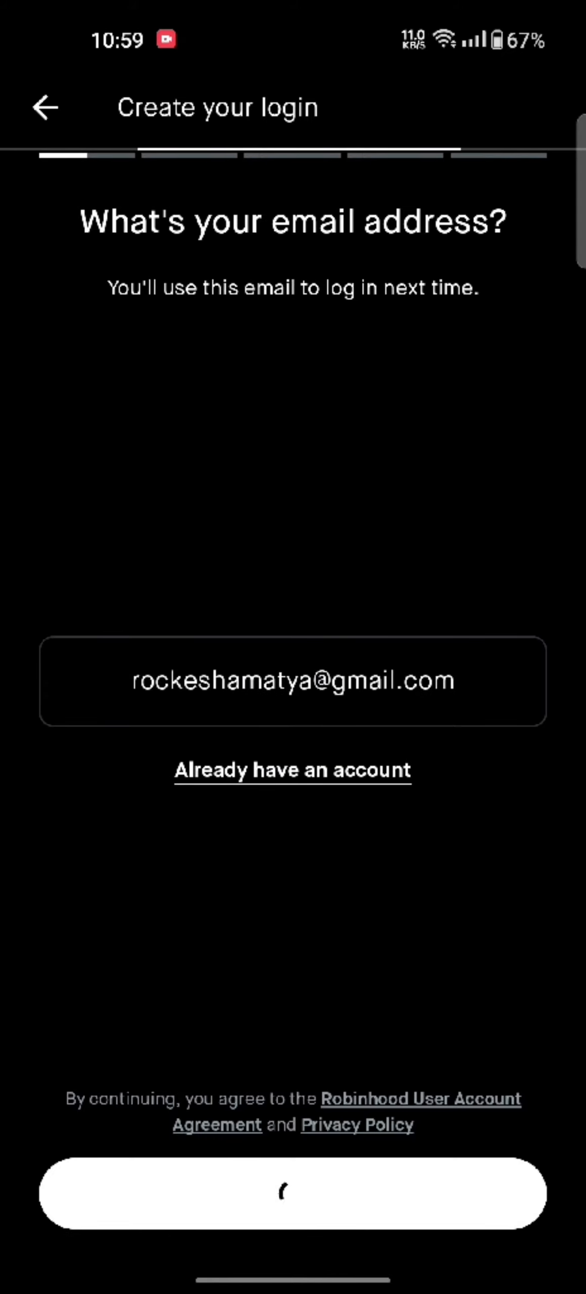
pyautogui.click(292, 1193)
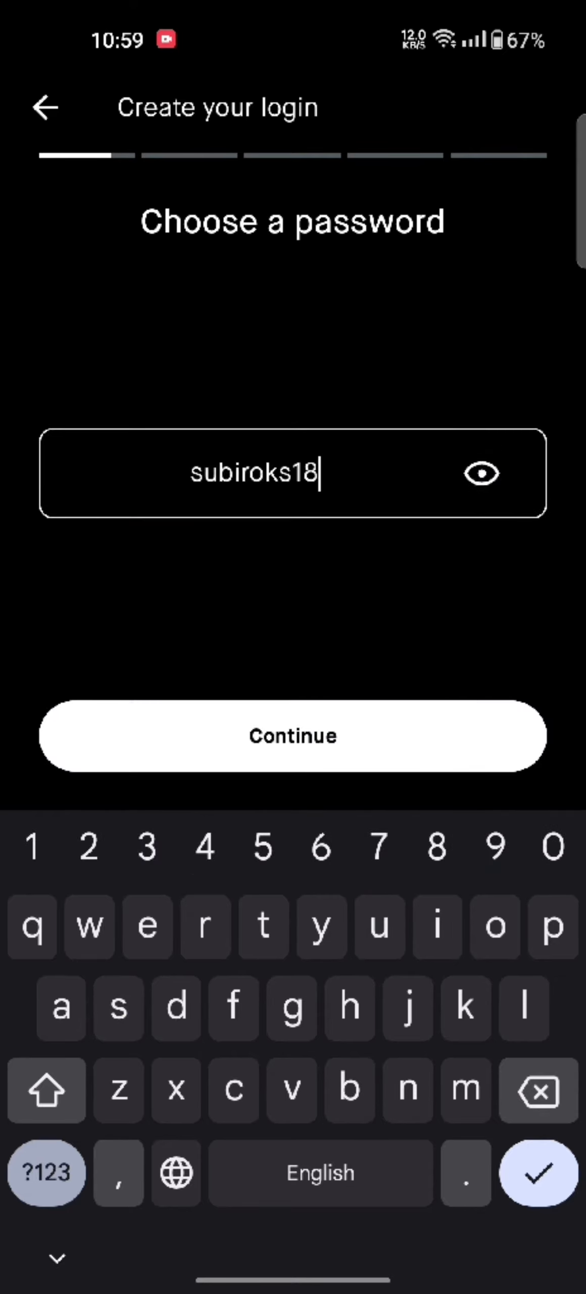
# - Submit the chosen password, moving on to the PIN code step
pyautogui.click(293, 735)
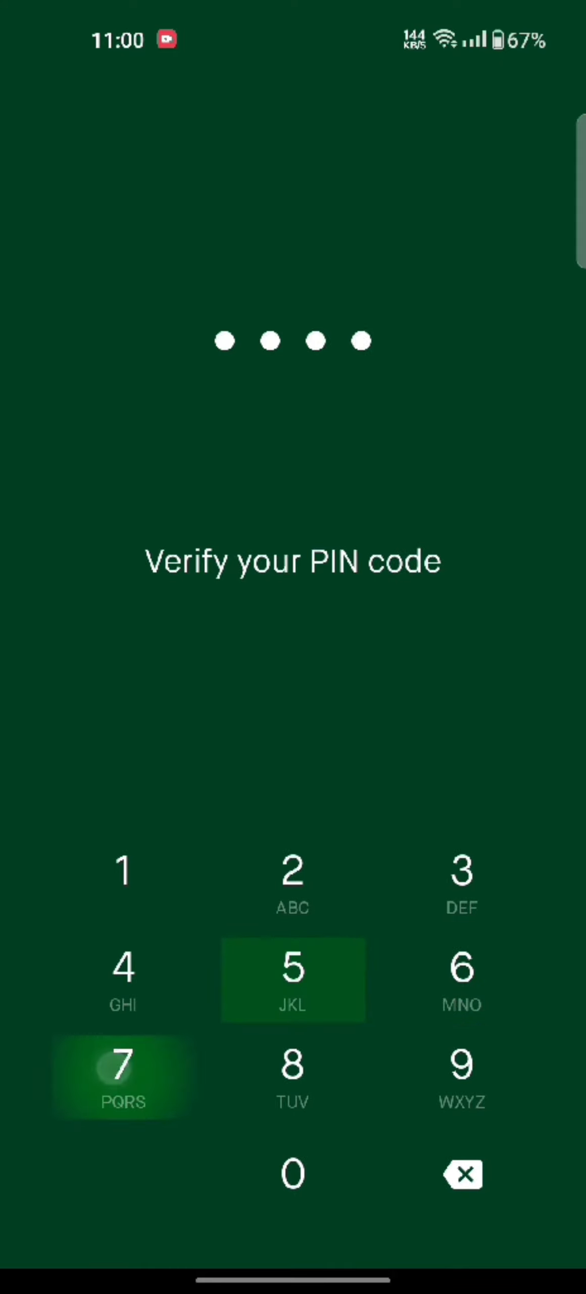
# - Re-enter the four-digit PIN on the keypad to verify it
pyautogui.click(122, 1077)
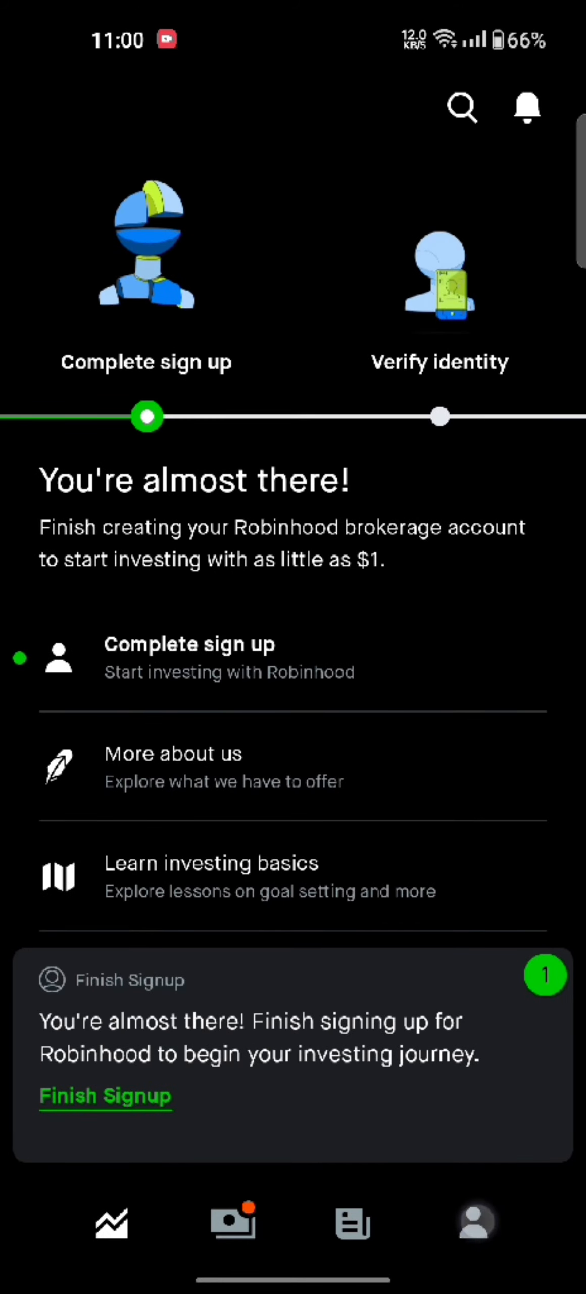
# - Show the new account's profile with empty investing totals
pyautogui.click(475, 1224)
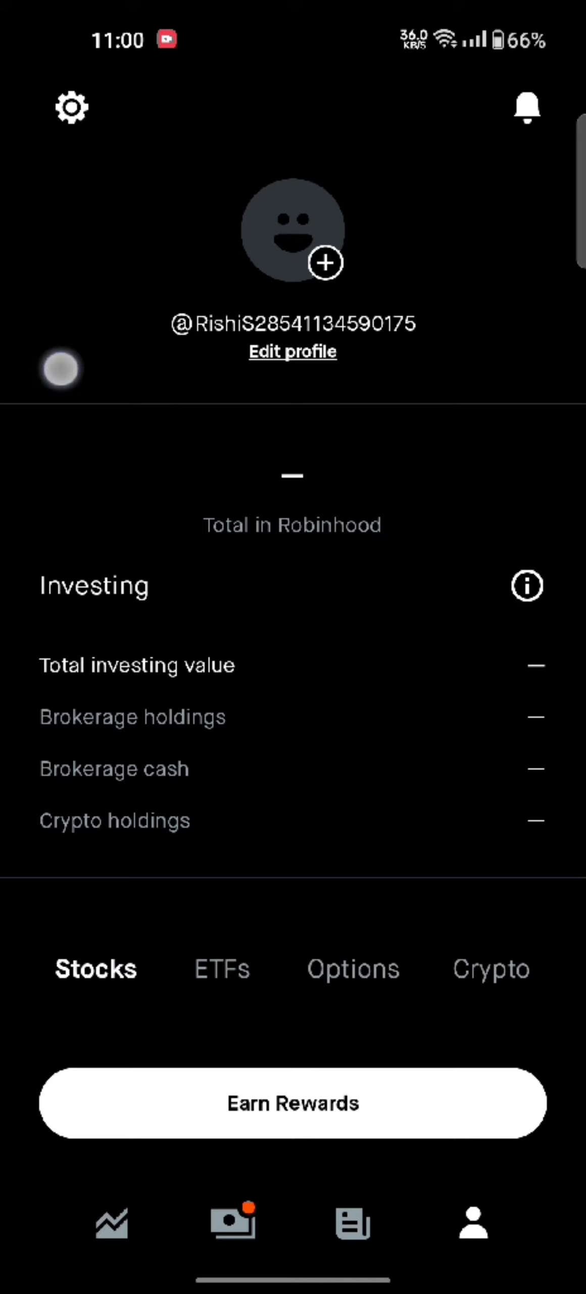